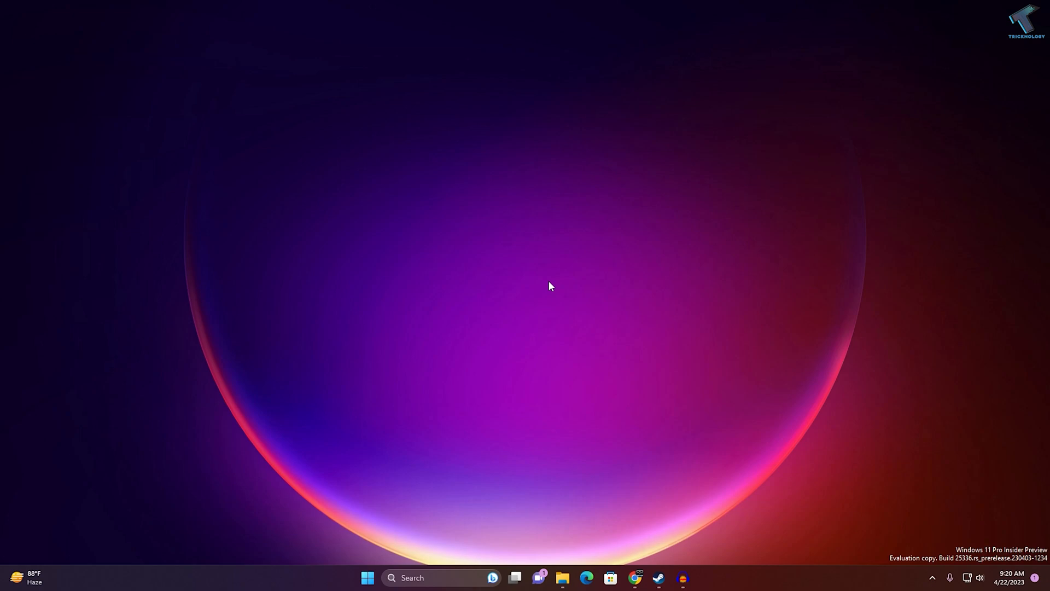
mouse_move(648, 363)
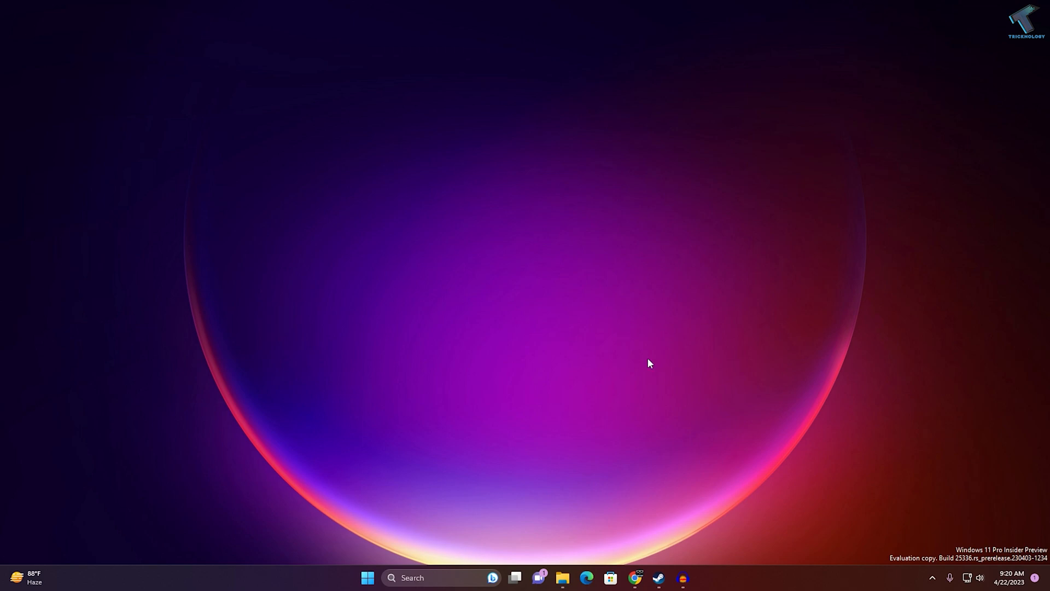
Google 'onedrive', open the OneDrive Personal Cloud Storage page, and start signing in.
click(561, 578)
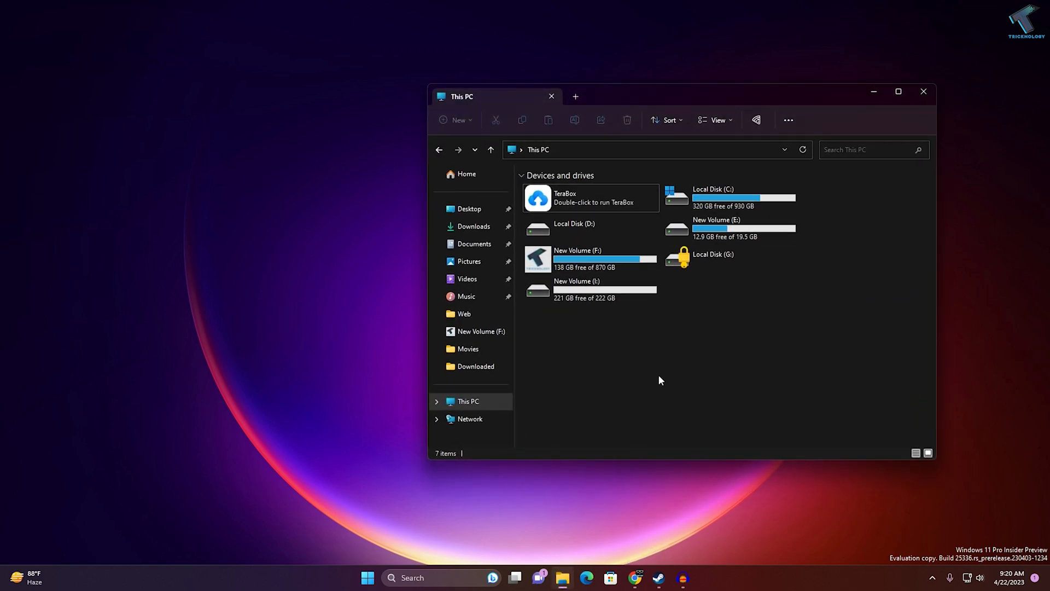
mouse_move(685, 100)
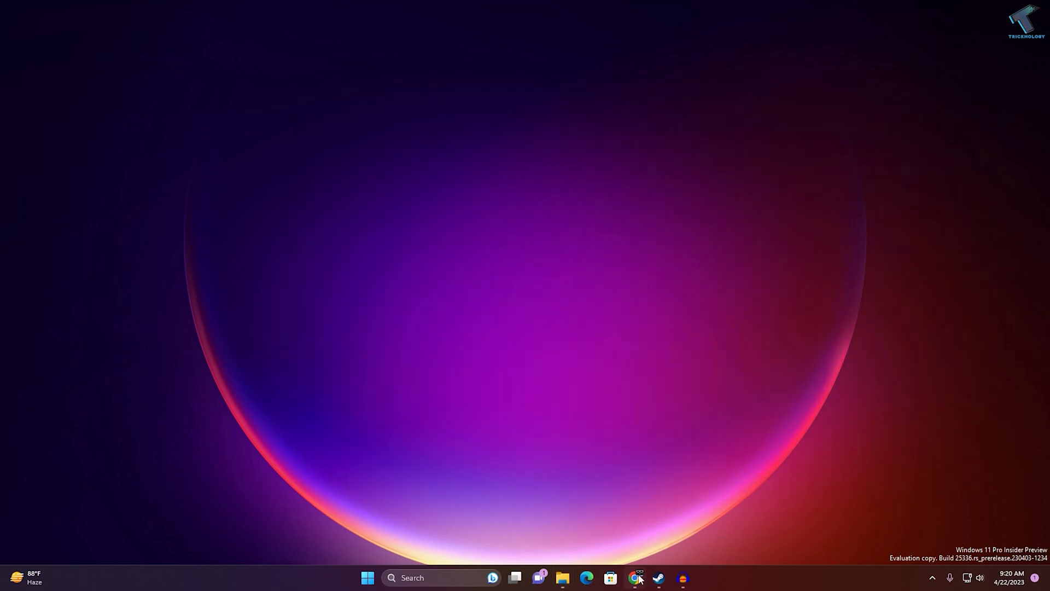
click(635, 578)
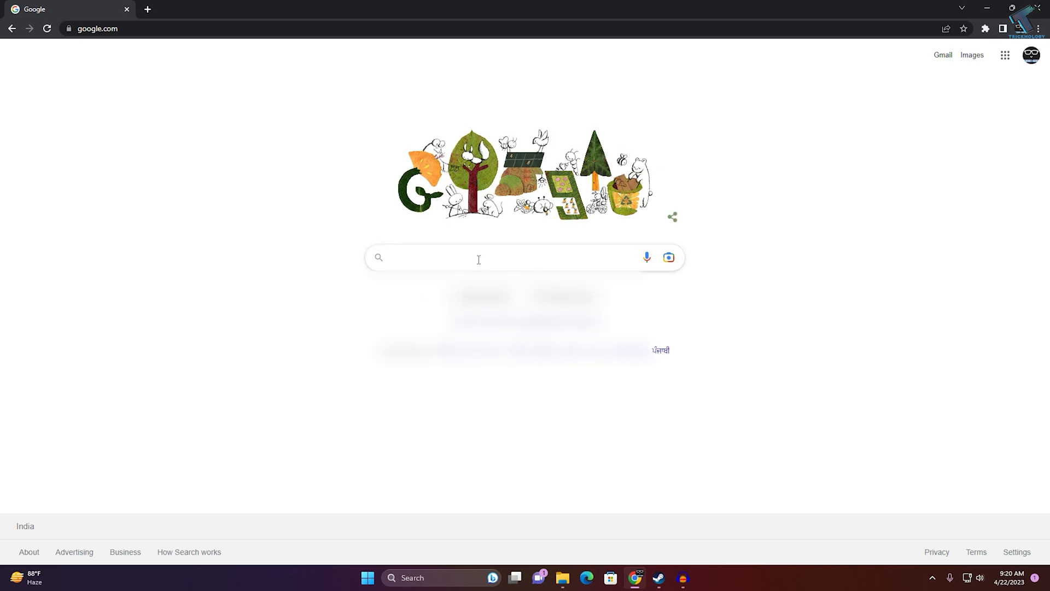
text(onedrive)
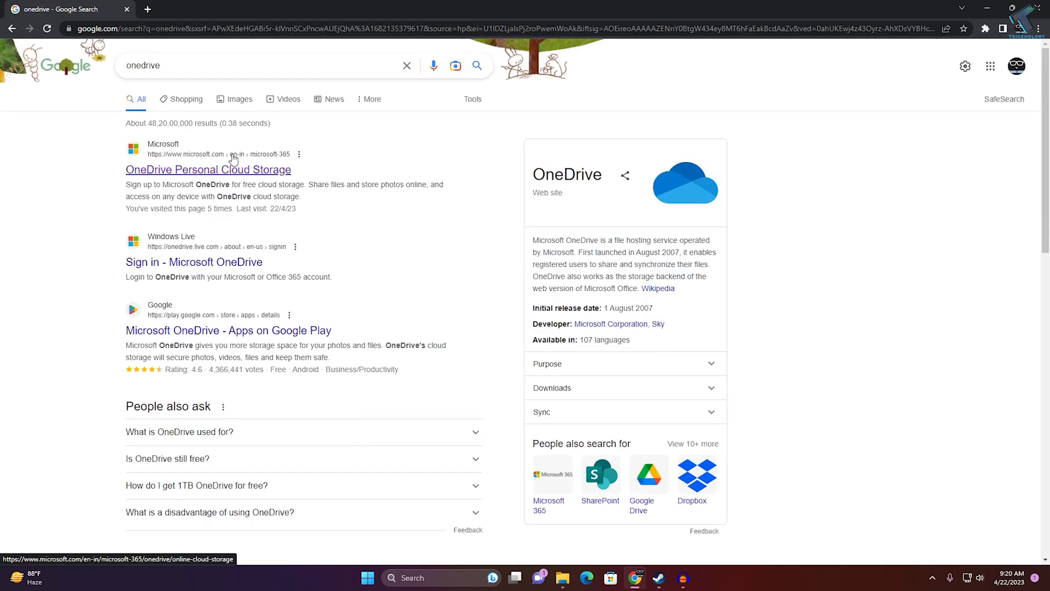
click(209, 169)
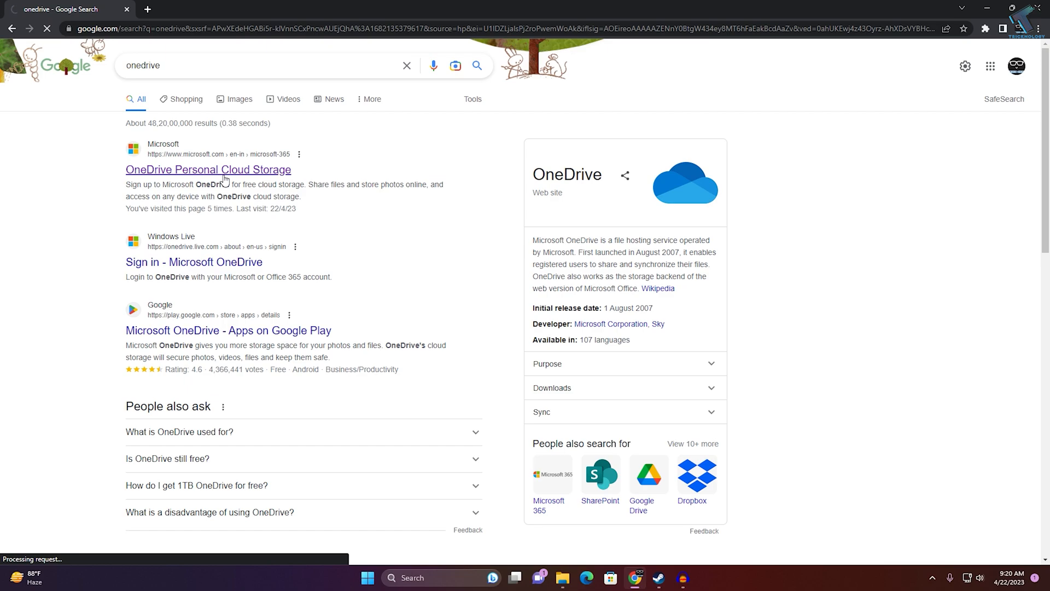
click(209, 169)
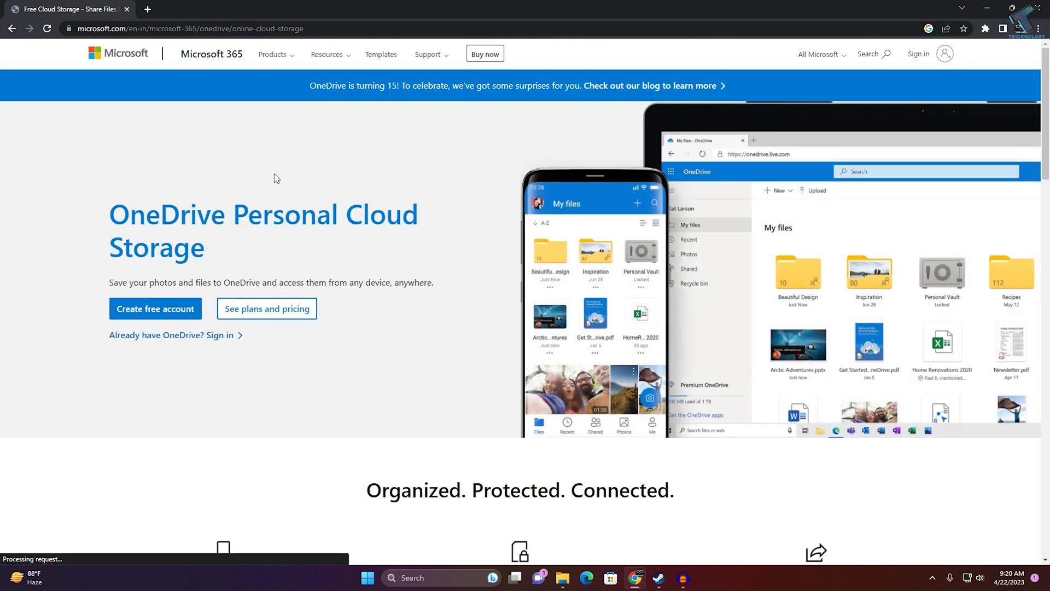
click(918, 54)
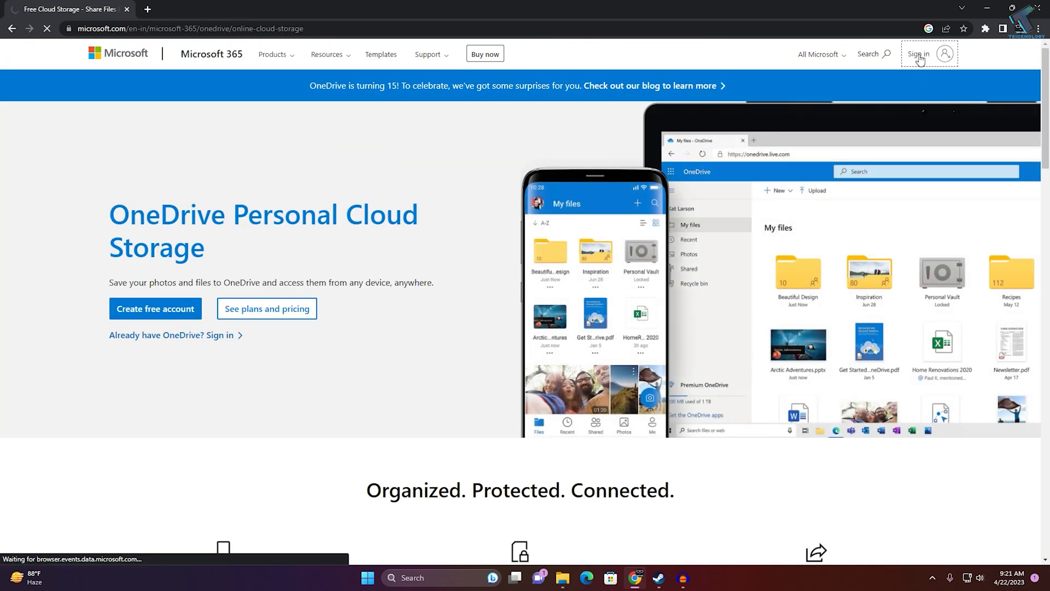
Sign in, view the Microsoft 365 app launcher, and copy the My files page address.
click(919, 53)
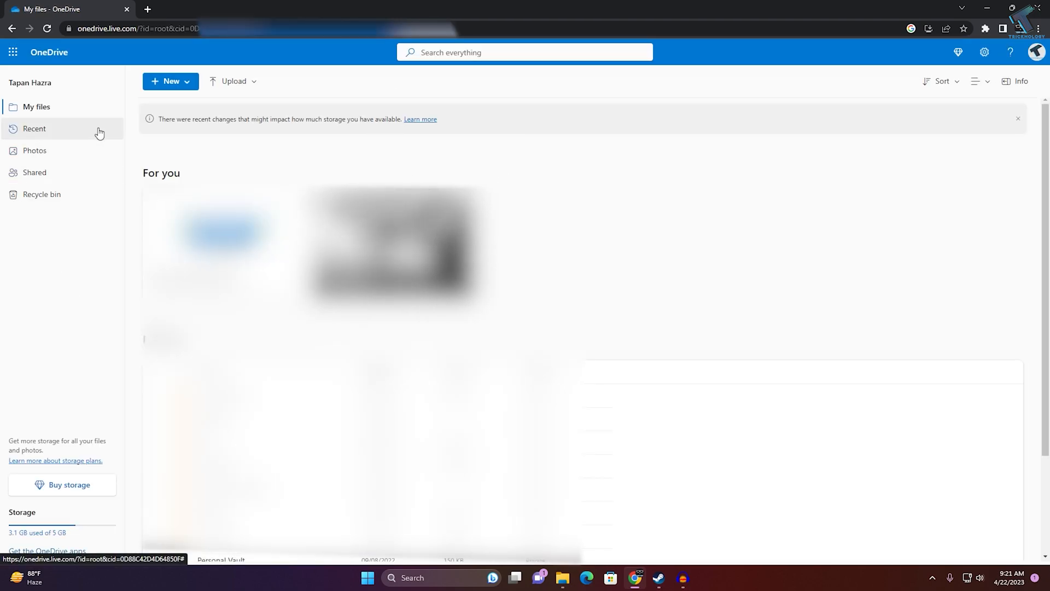
click(13, 53)
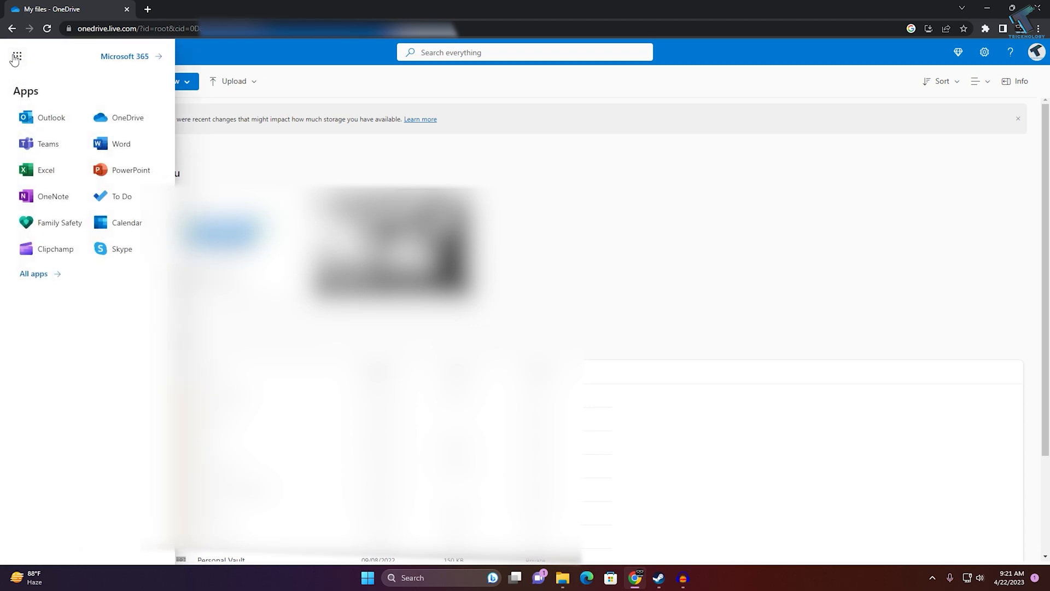
mouse_move(127, 122)
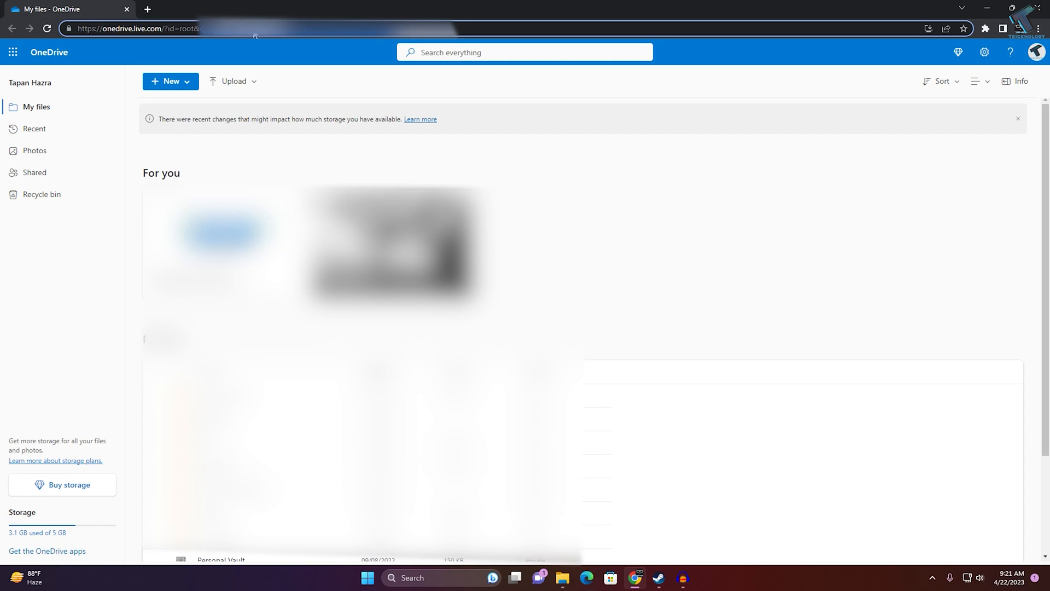
right_click(254, 28)
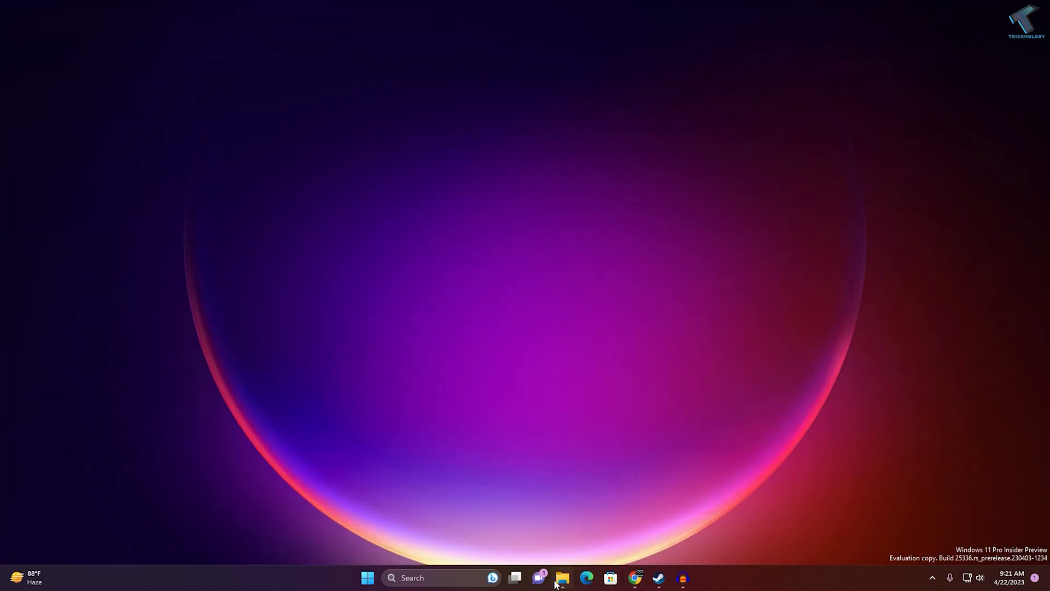
mouse_move(561, 577)
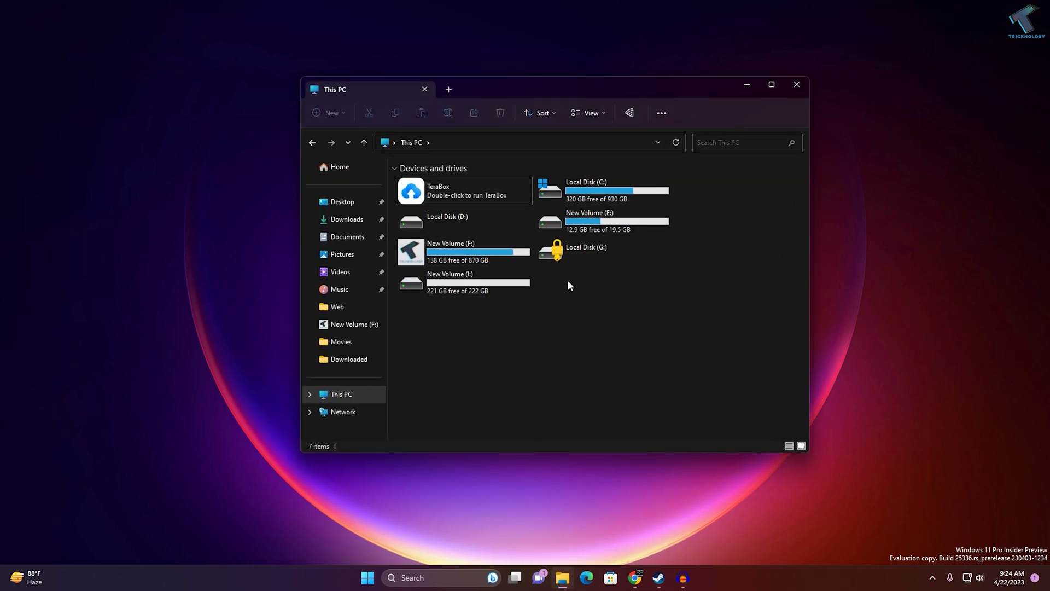
Start Map network drive from This PC's See more menu.
click(662, 113)
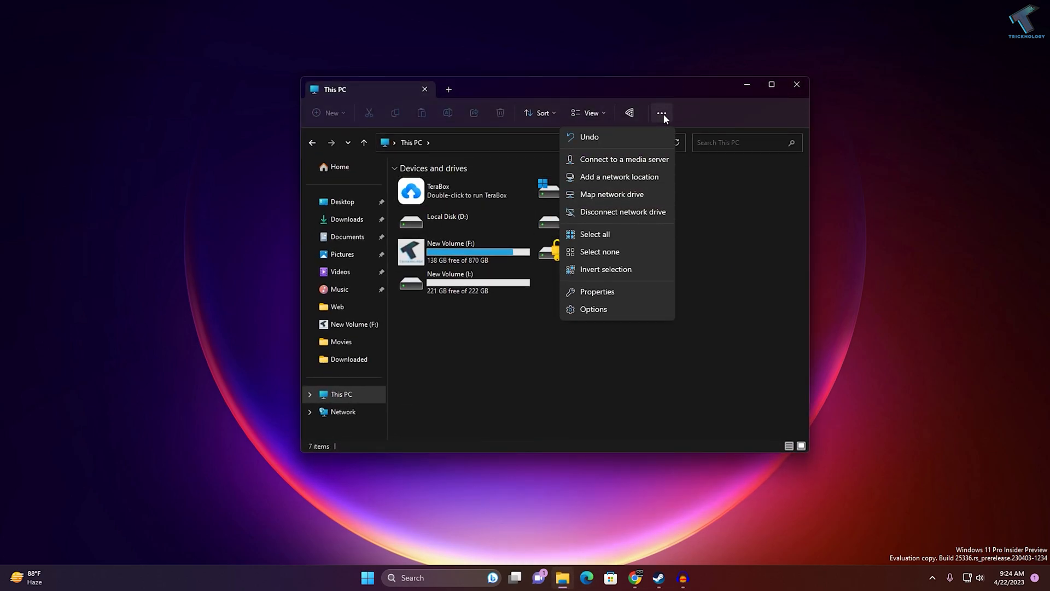
mouse_move(618, 176)
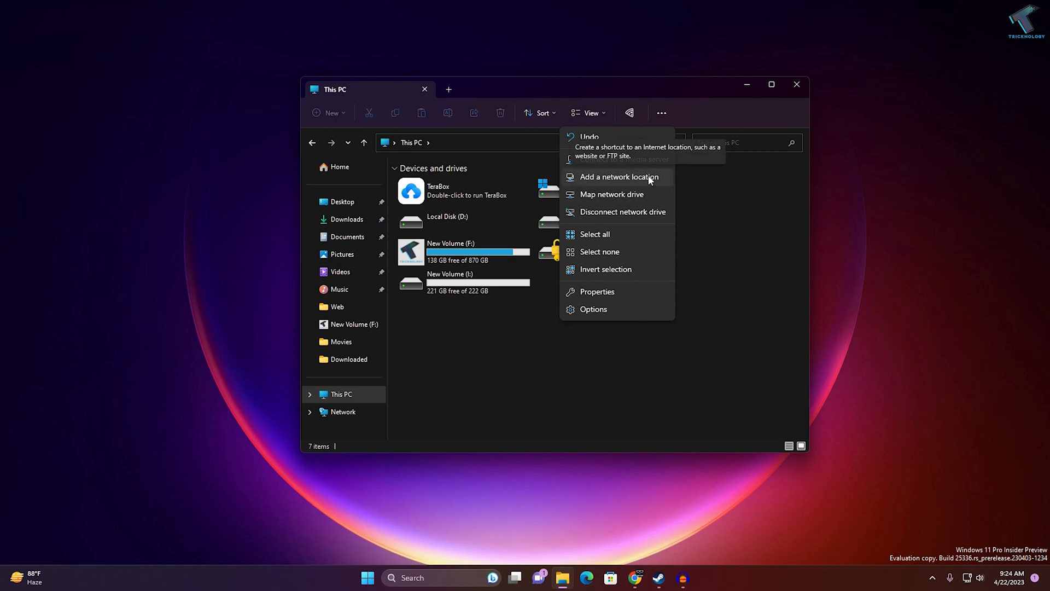
mouse_move(639, 199)
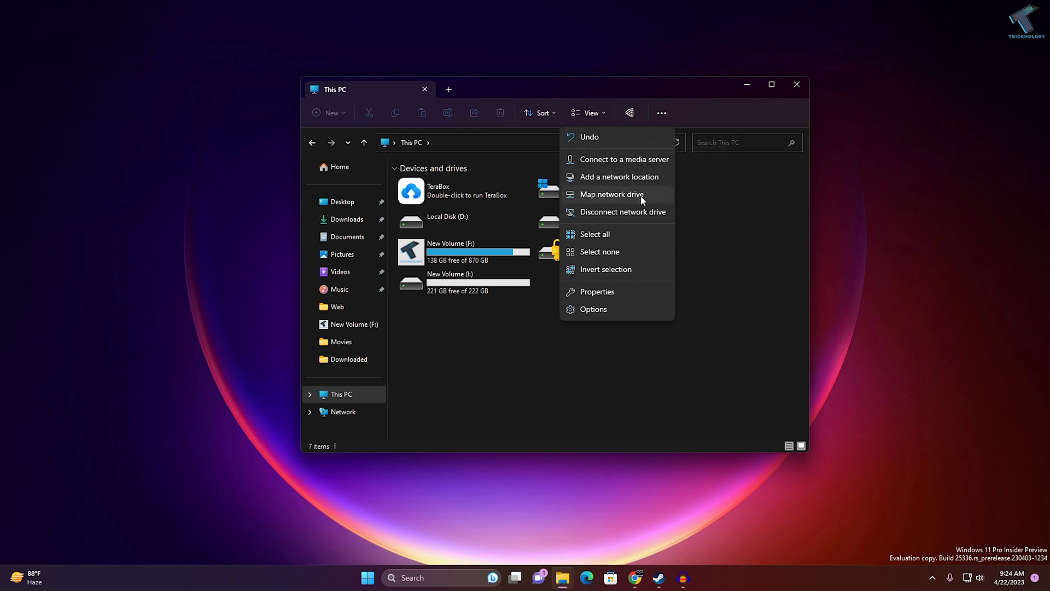
click(610, 194)
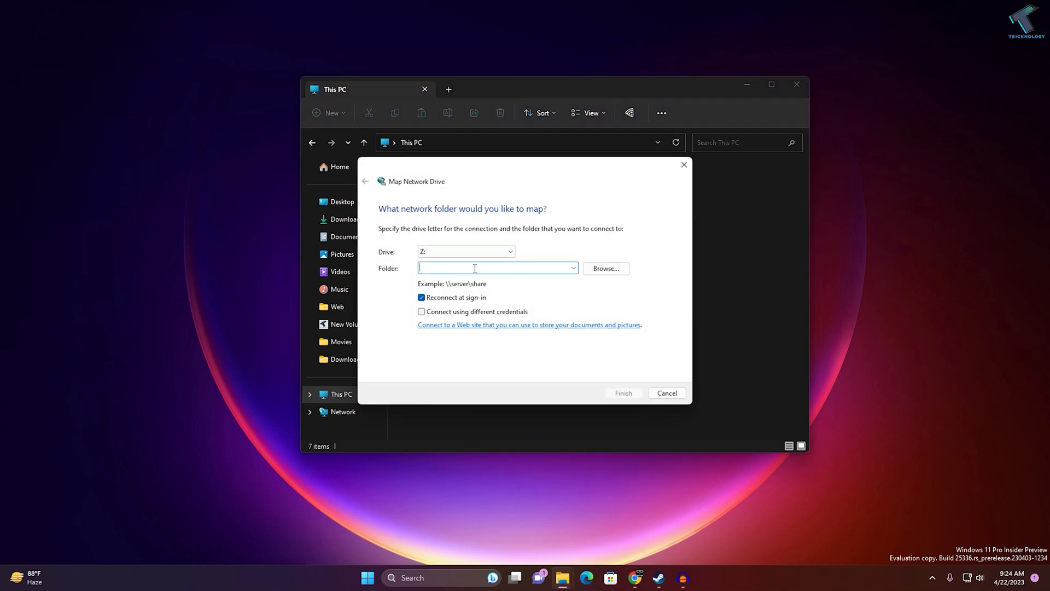
text(https)
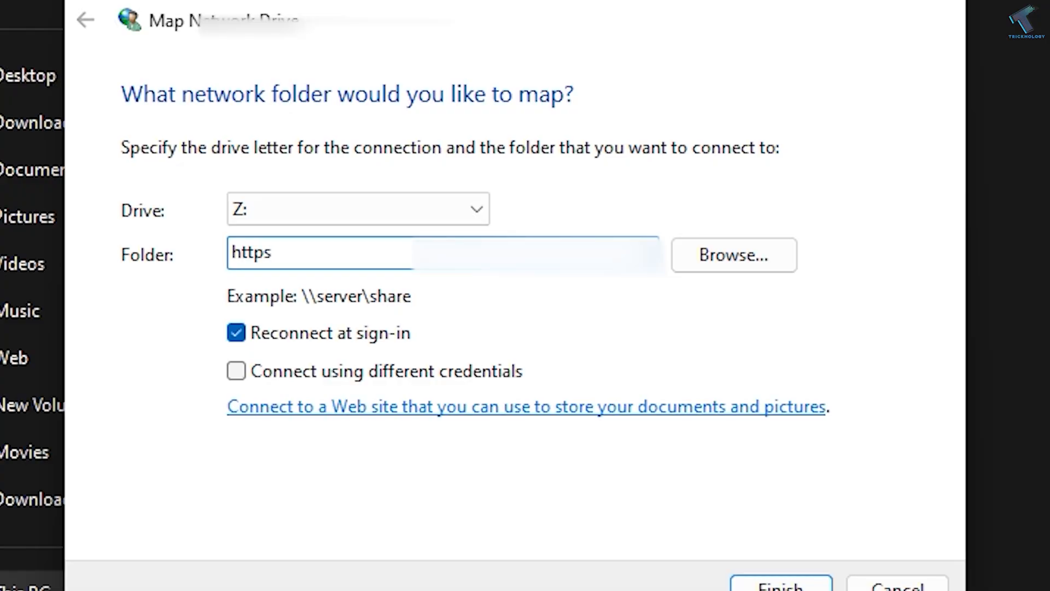
text(://)
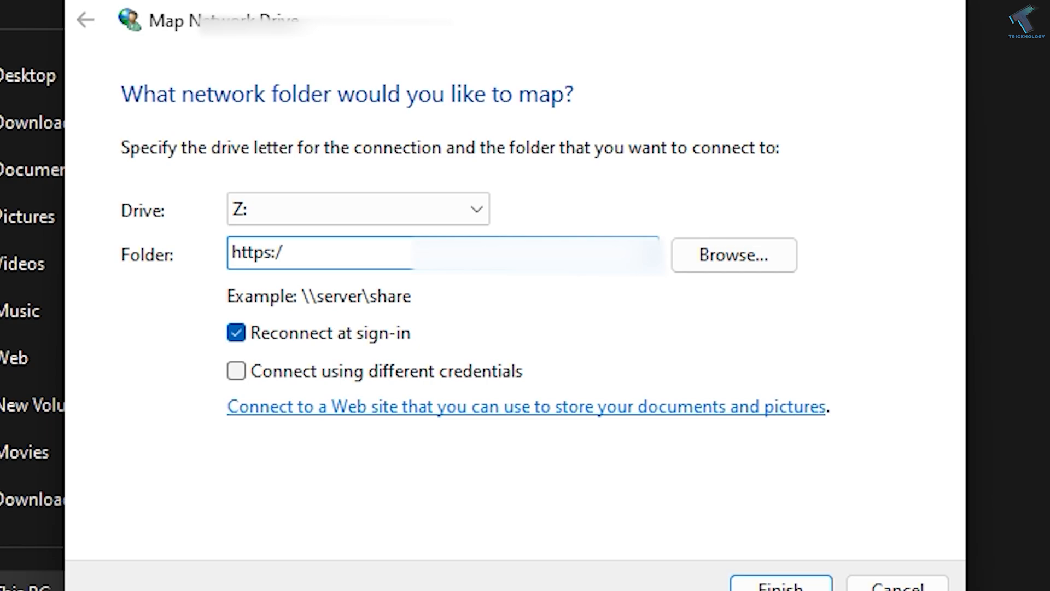
text(/d.d)
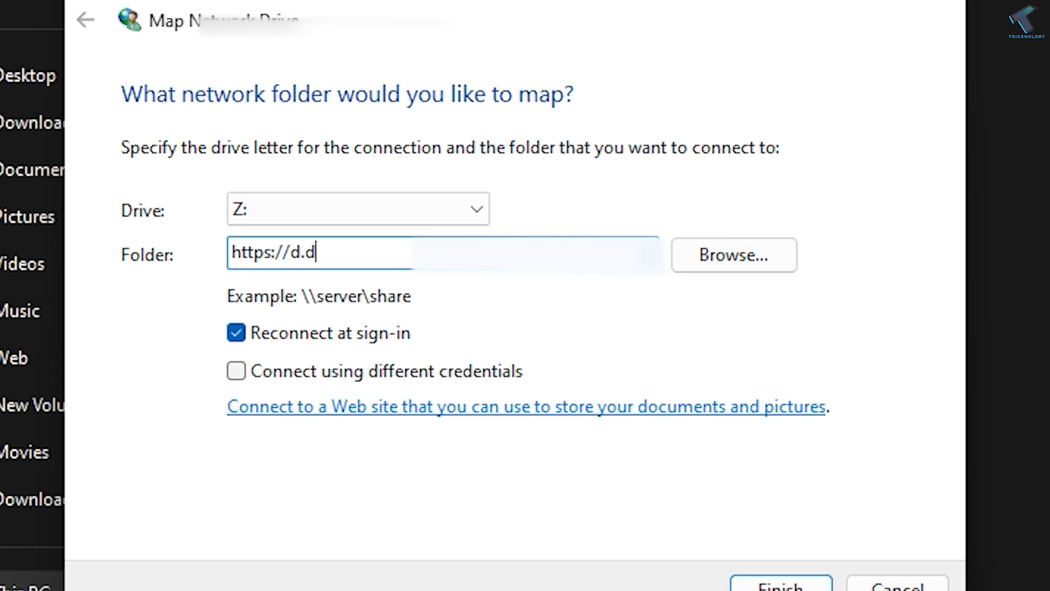
text(ocs.l)
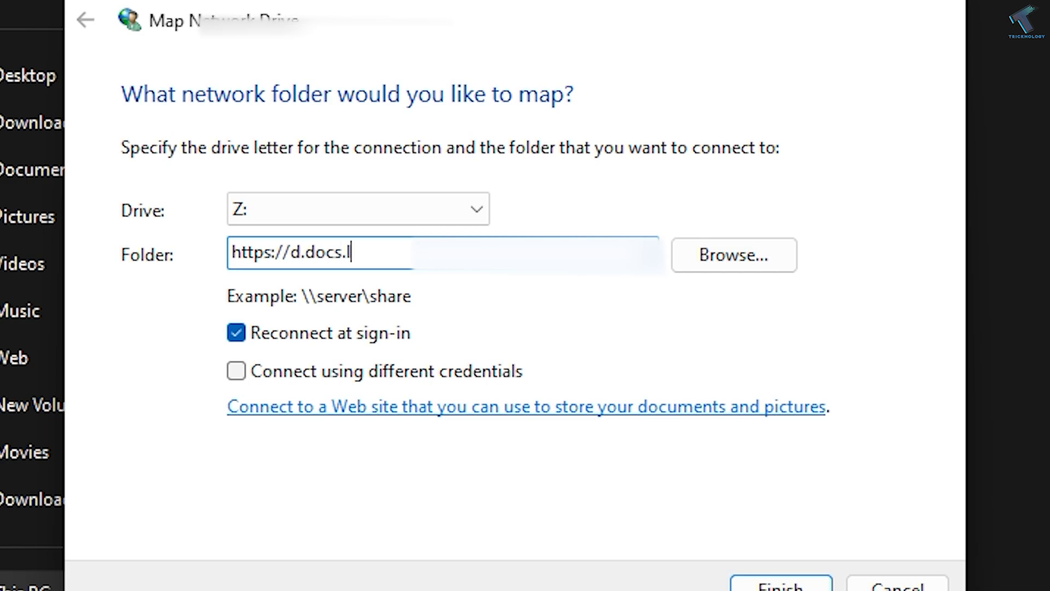
text(ive.net/)
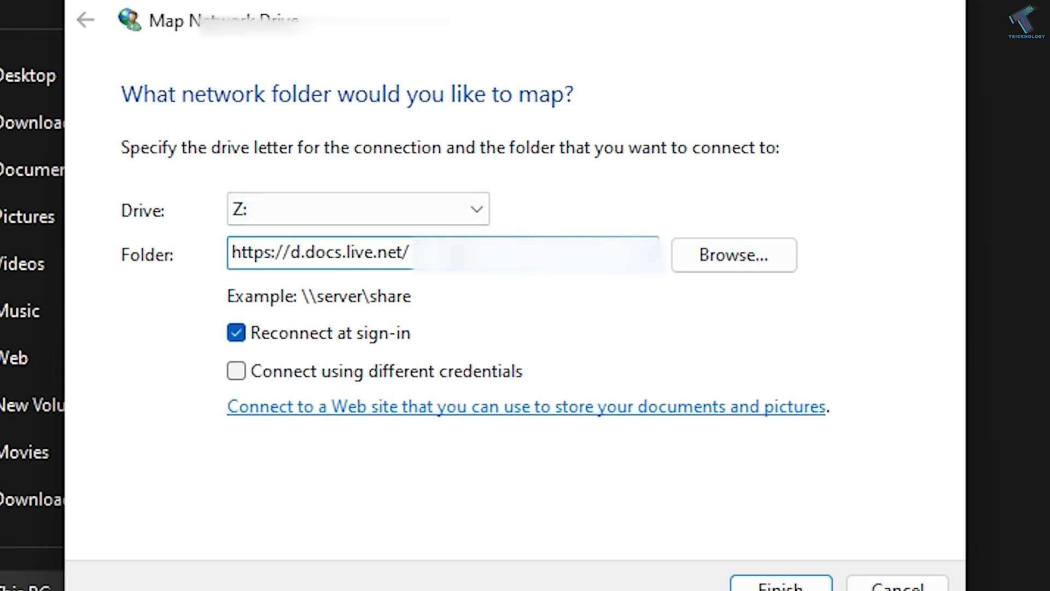
triple_click(319, 254)
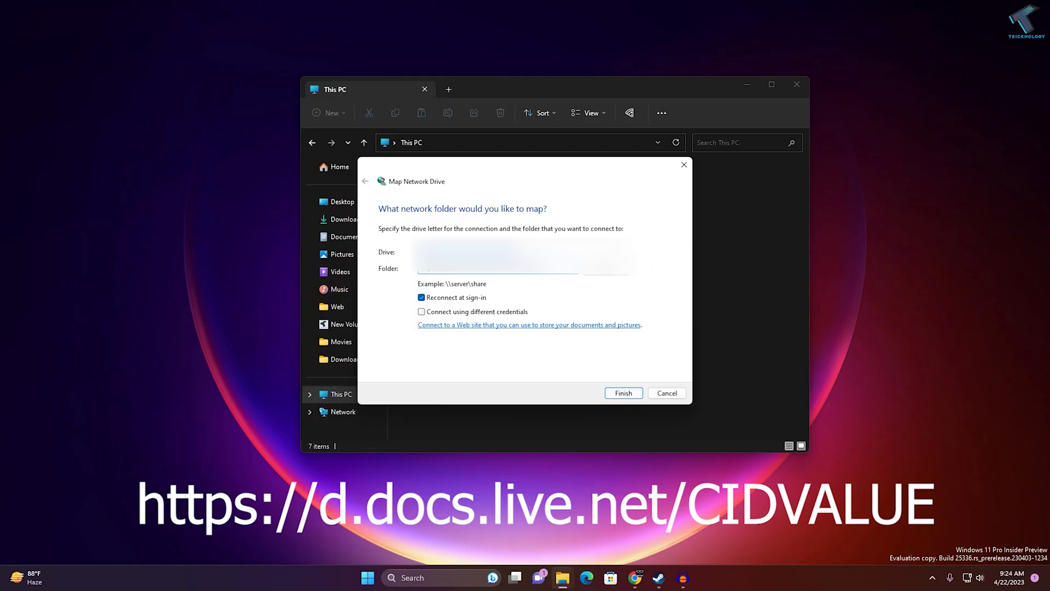
Paste the d.docs.live.net address with the OneDrive CID, keep drive Z:, and finish.
text(https://d.docs.live.net/0)
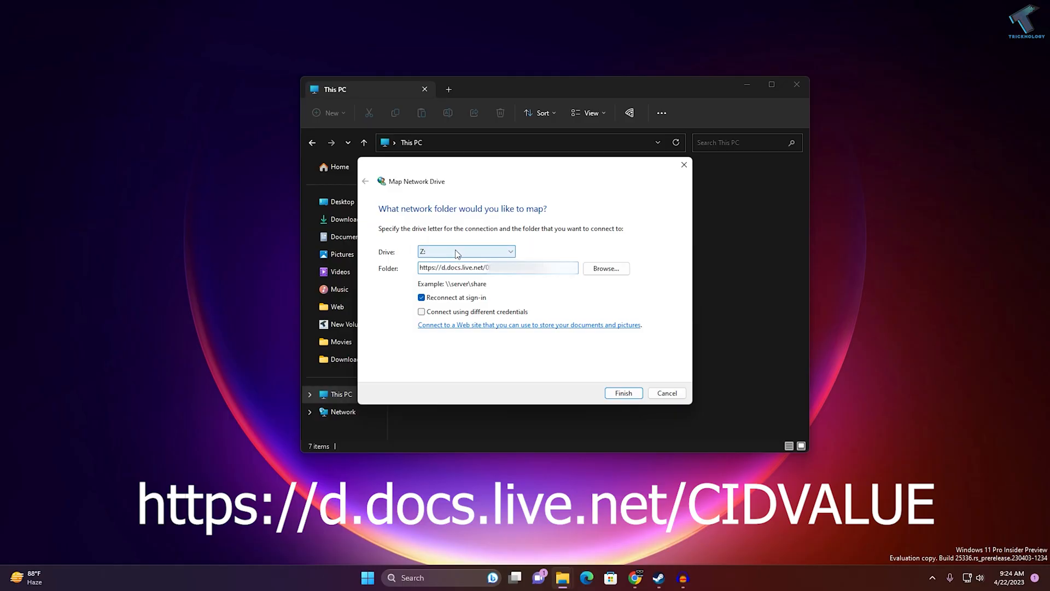
click(510, 251)
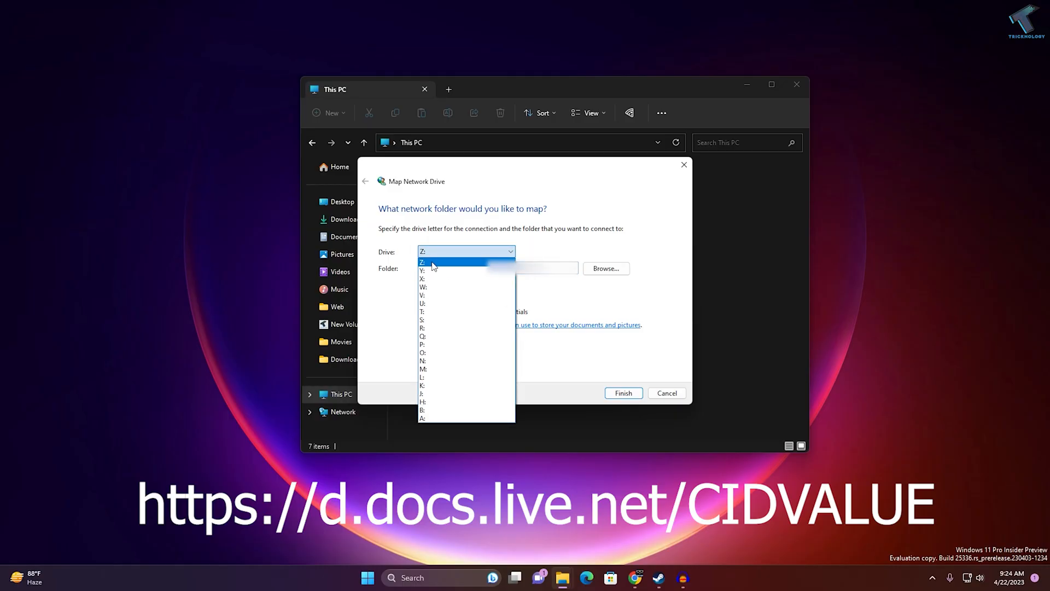
click(422, 262)
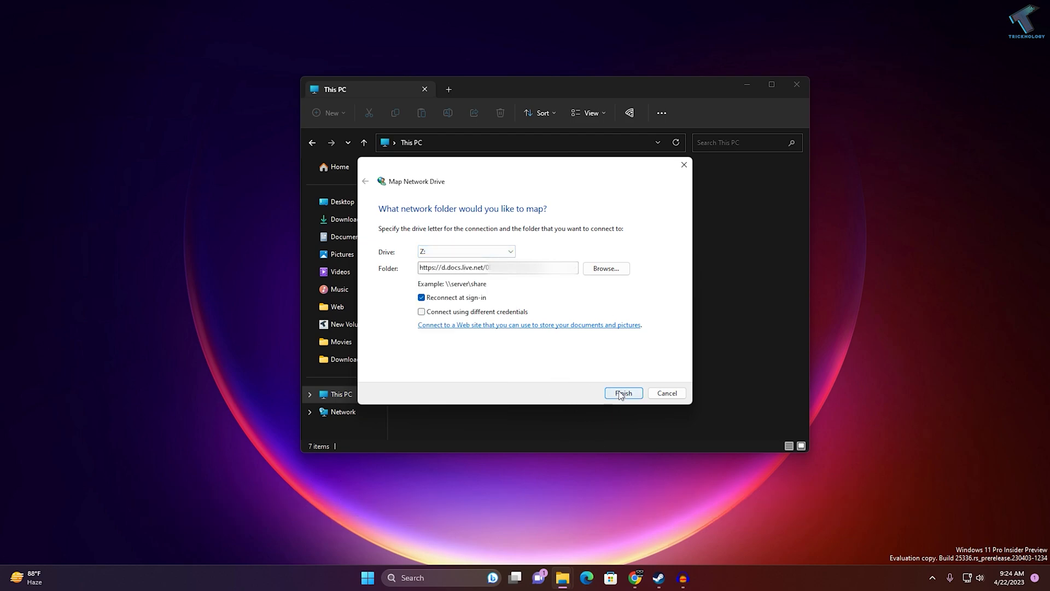
click(622, 393)
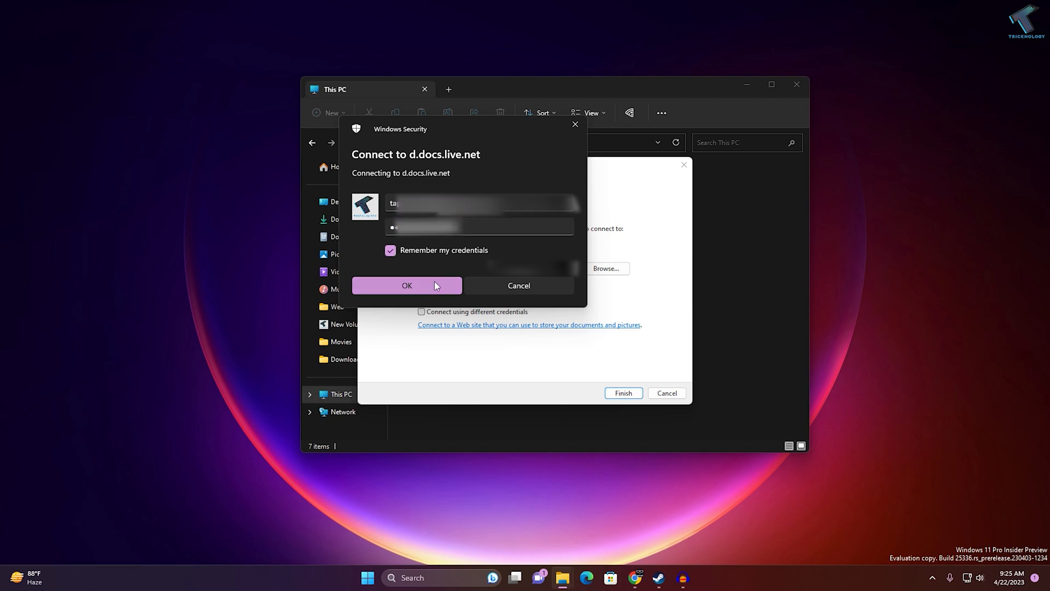
Submit the Microsoft account credentials for d.docs.live.net with Remember my credentials ticked.
click(406, 286)
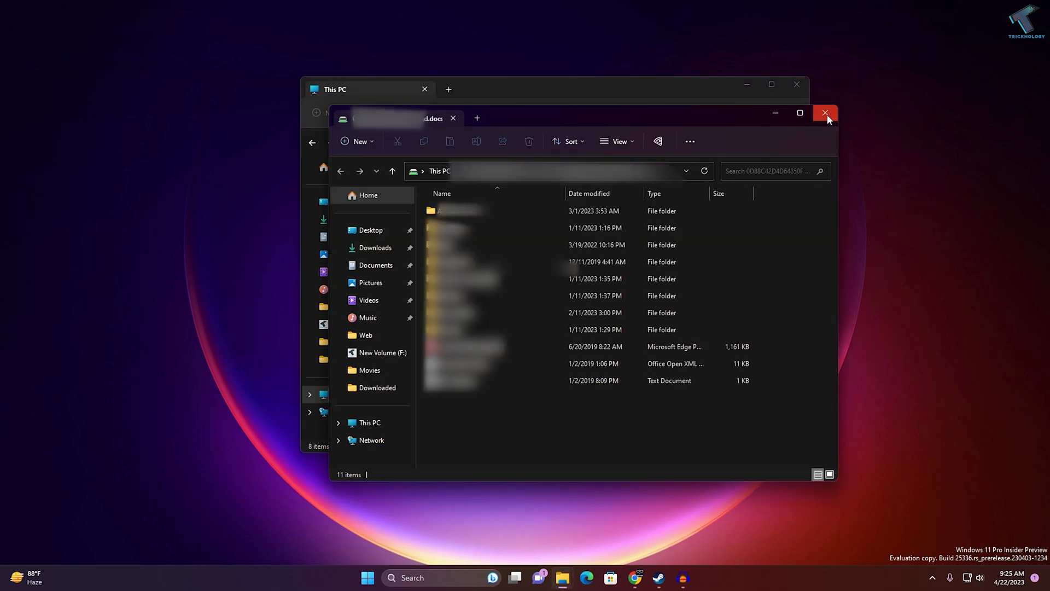
Close the mapped OneDrive drive window, leaving This PC showing it under Network locations.
click(825, 113)
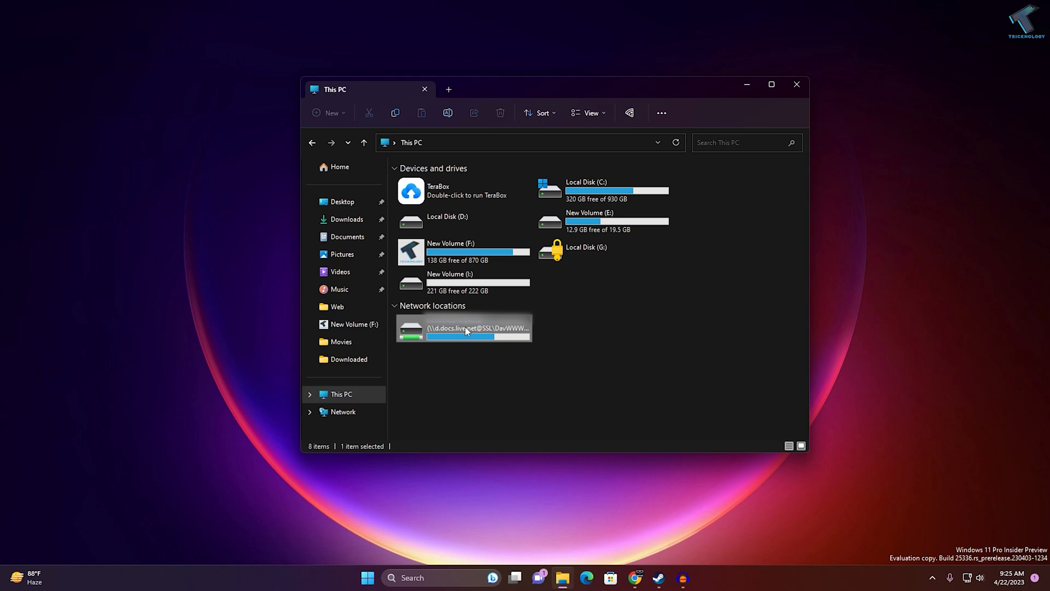
mouse_move(467, 348)
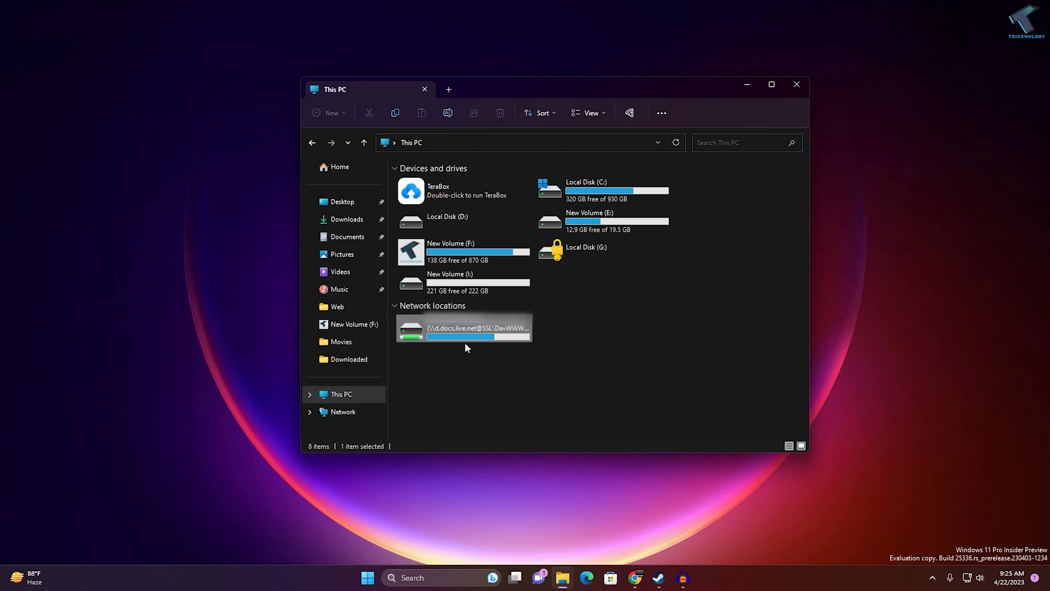
mouse_move(471, 355)
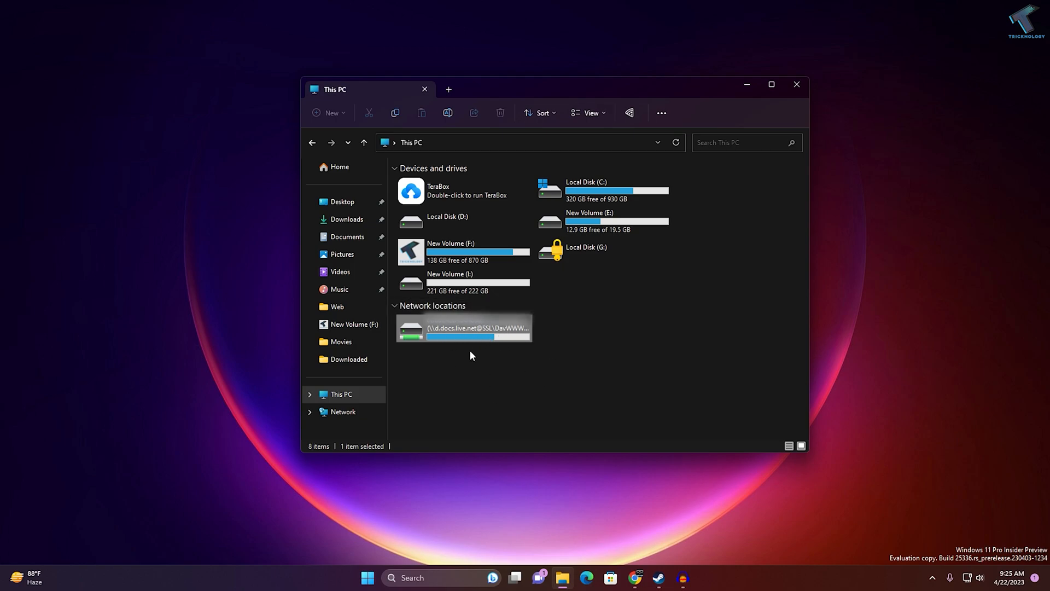